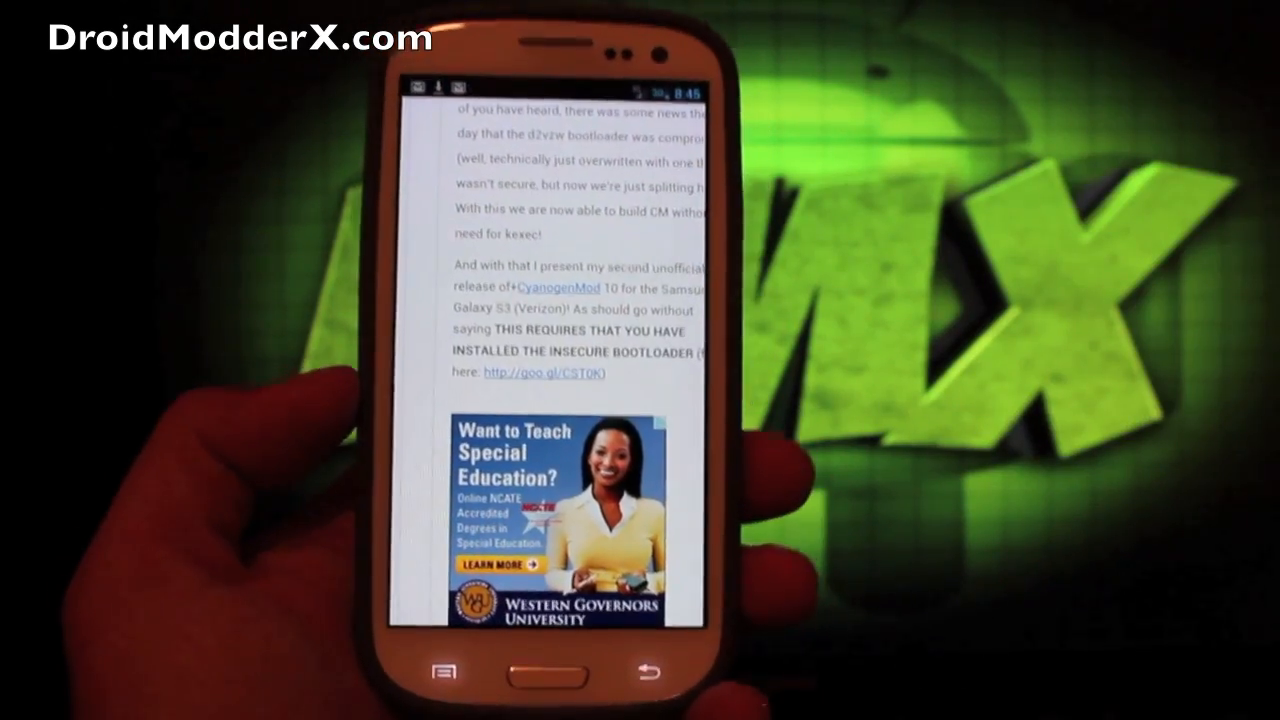
Search Play Store for 'recovery' and start updating MMMEFF's EZ-Recovery app.
{"action": "scroll", "scroll_direction": "down", "scroll_amount": 3}
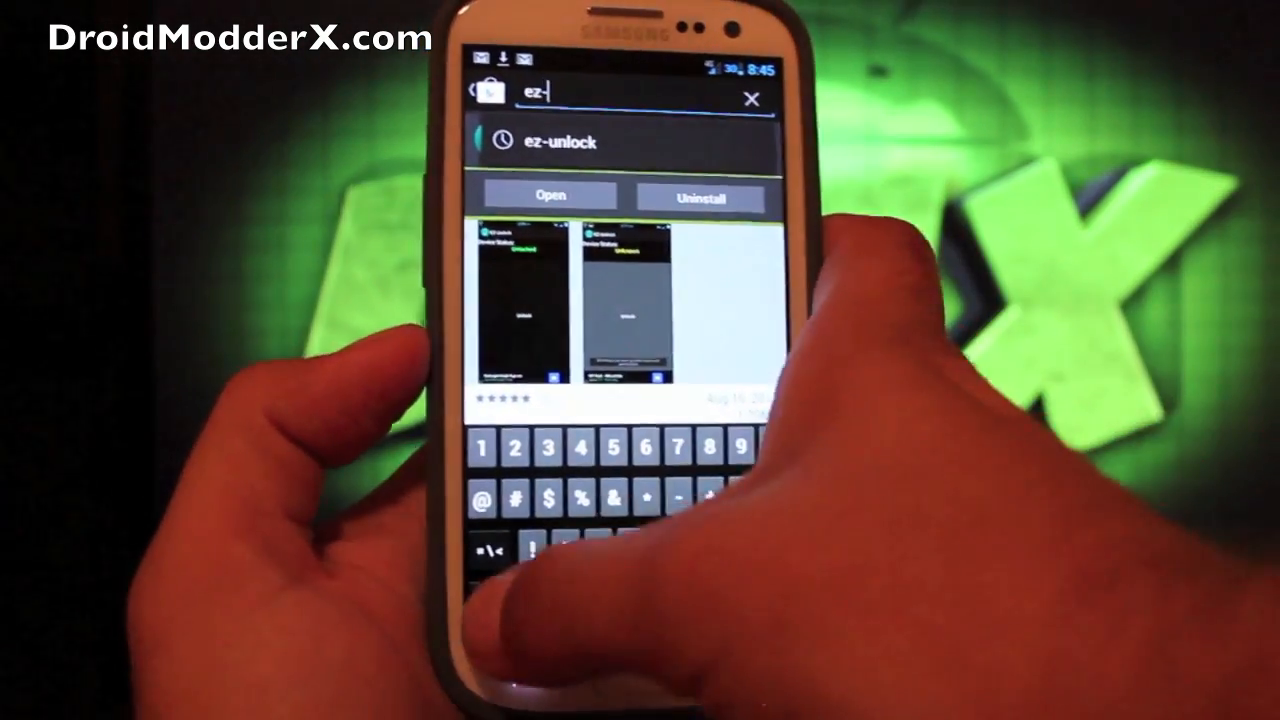
{"action": "type", "text": "reco"}
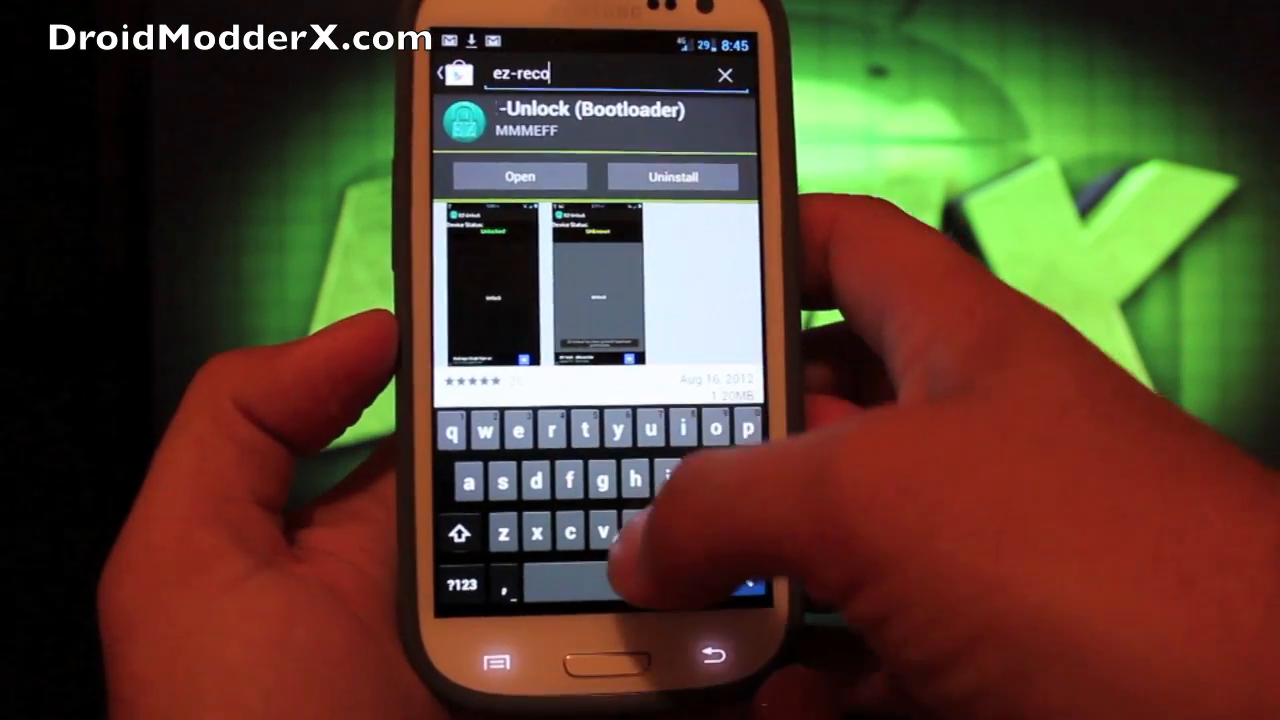
{"action": "type", "text": "very"}
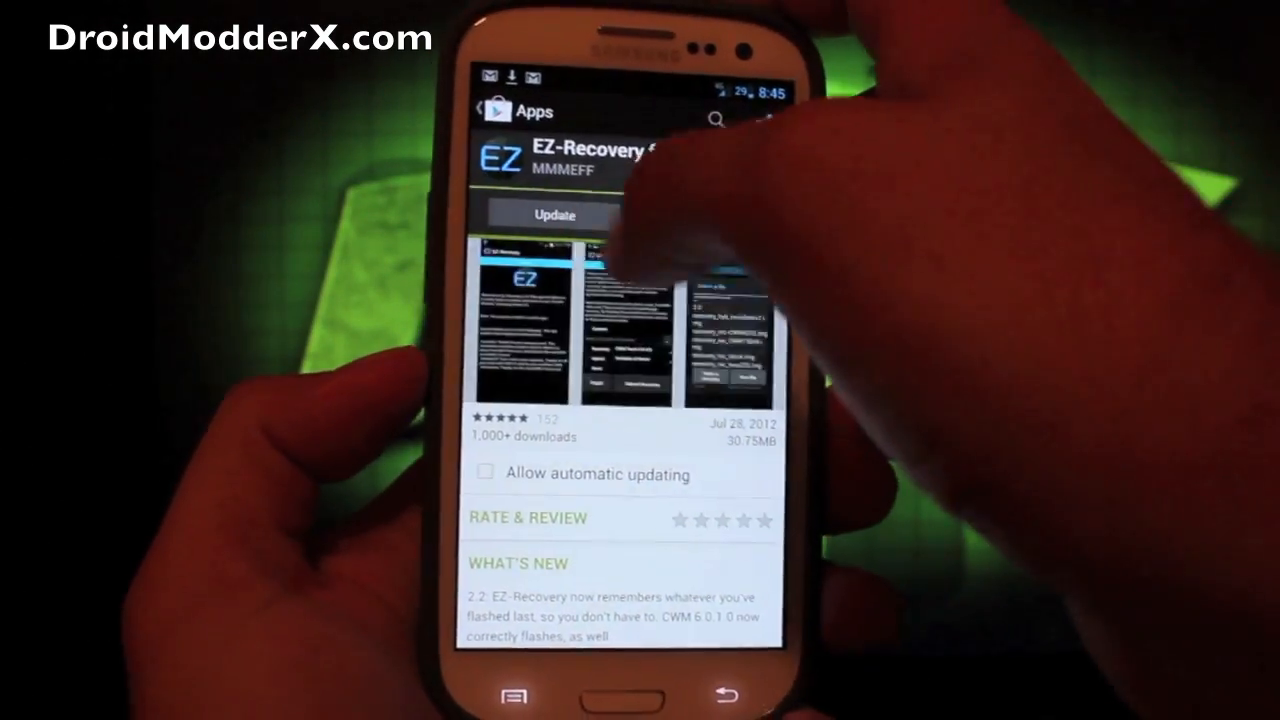
{"action": "left_click", "coordinate": [553, 214]}
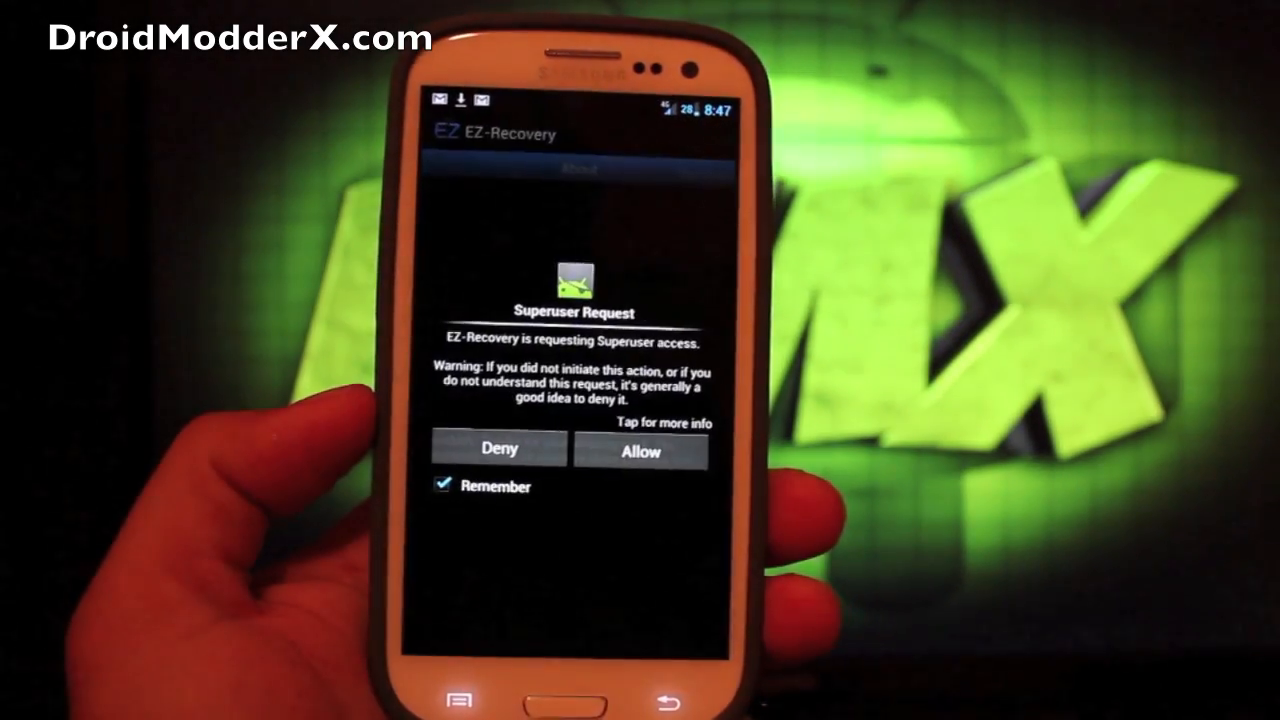
Allow EZ-Recovery's Superuser request with Remember left checked.
{"action": "left_click", "coordinate": [640, 465]}
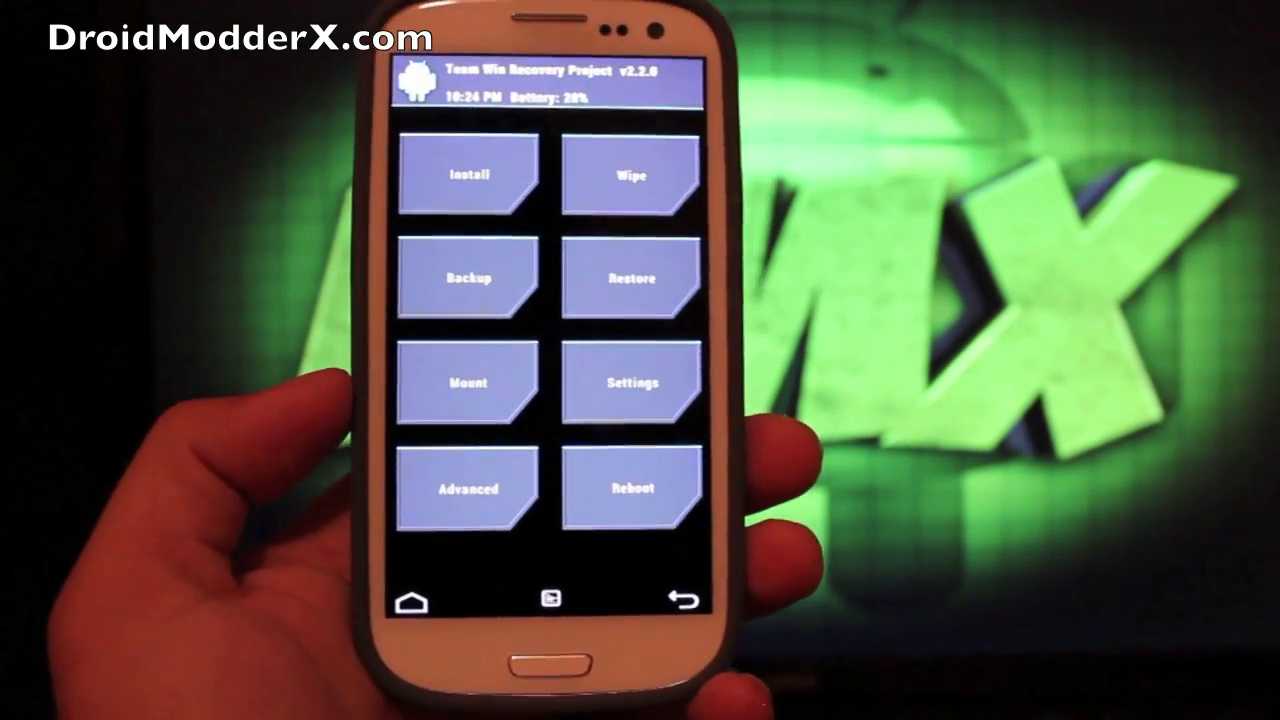
Choose Install from the TWRP v2.2.0 main menu.
{"action": "left_click", "coordinate": [632, 176]}
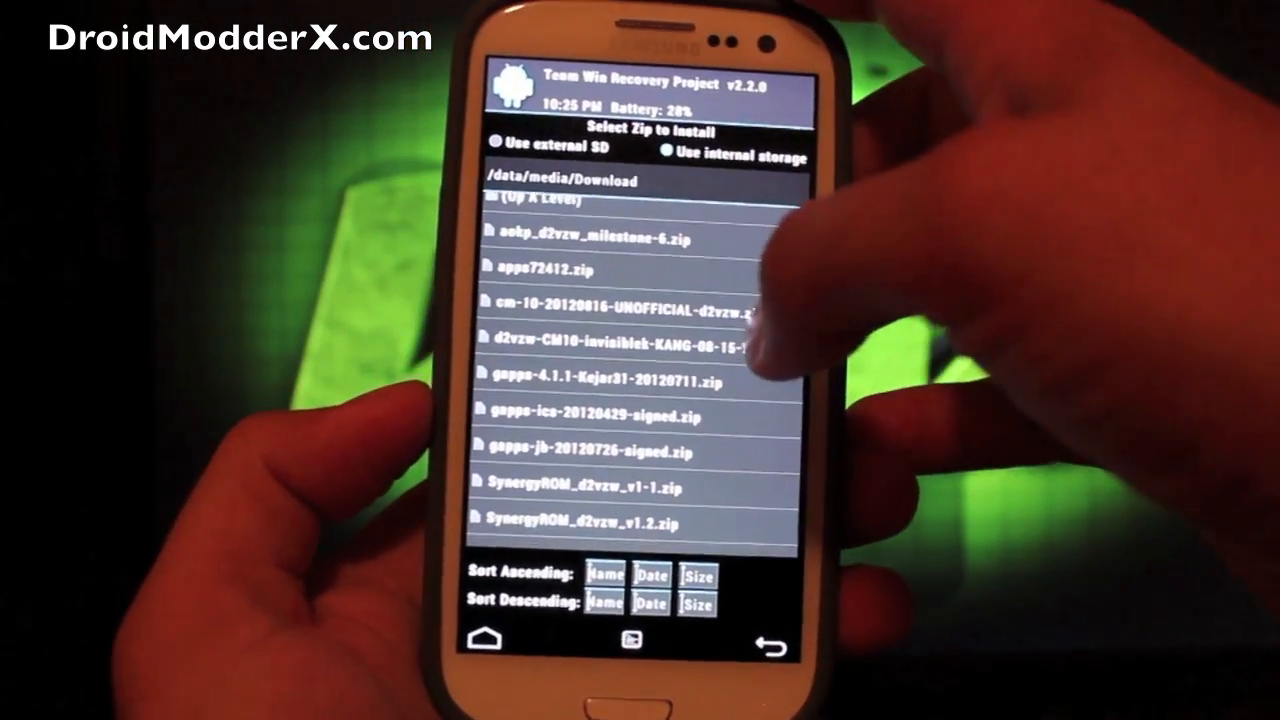
Select gapps-jb-20120726-signed.zip in /data/media/Download for flashing.
{"action": "left_click", "coordinate": [640, 305]}
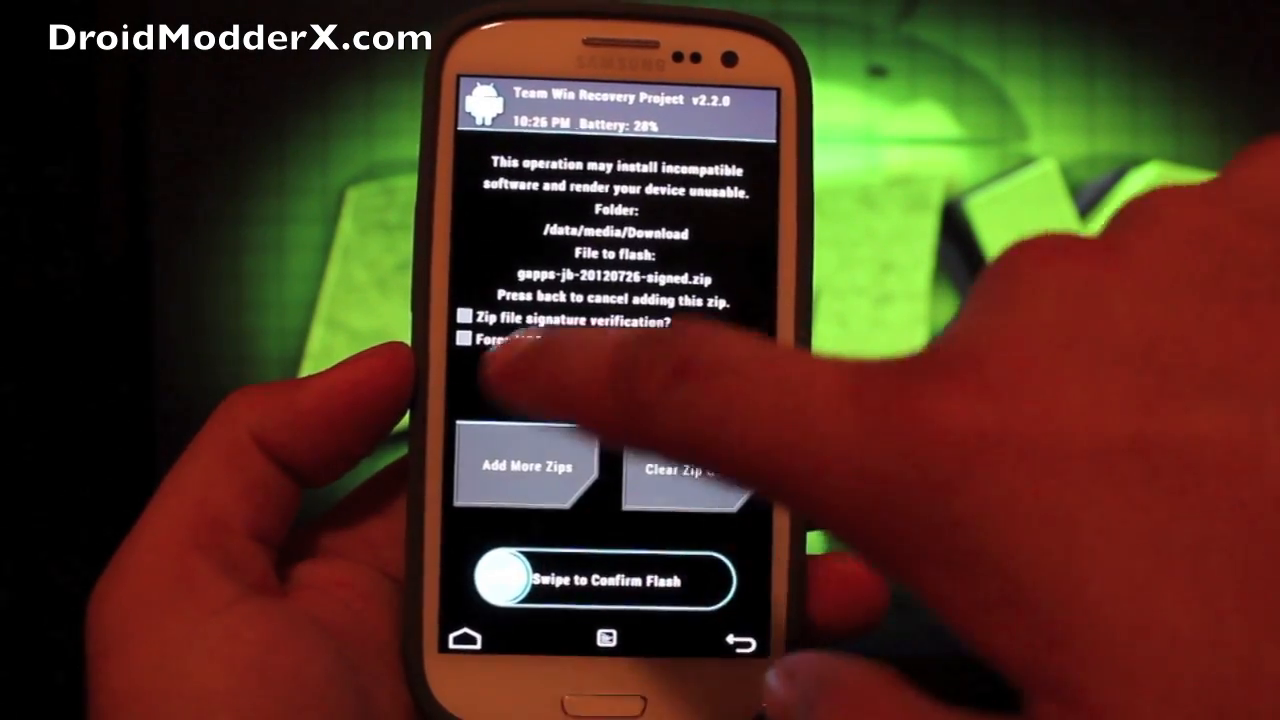
Confirm flashing gapps-jb-20120726-signed.zip with the Swipe to Confirm Flash slider.
{"action": "left_click_drag", "start_coordinate": [510, 580], "coordinate": [690, 580]}
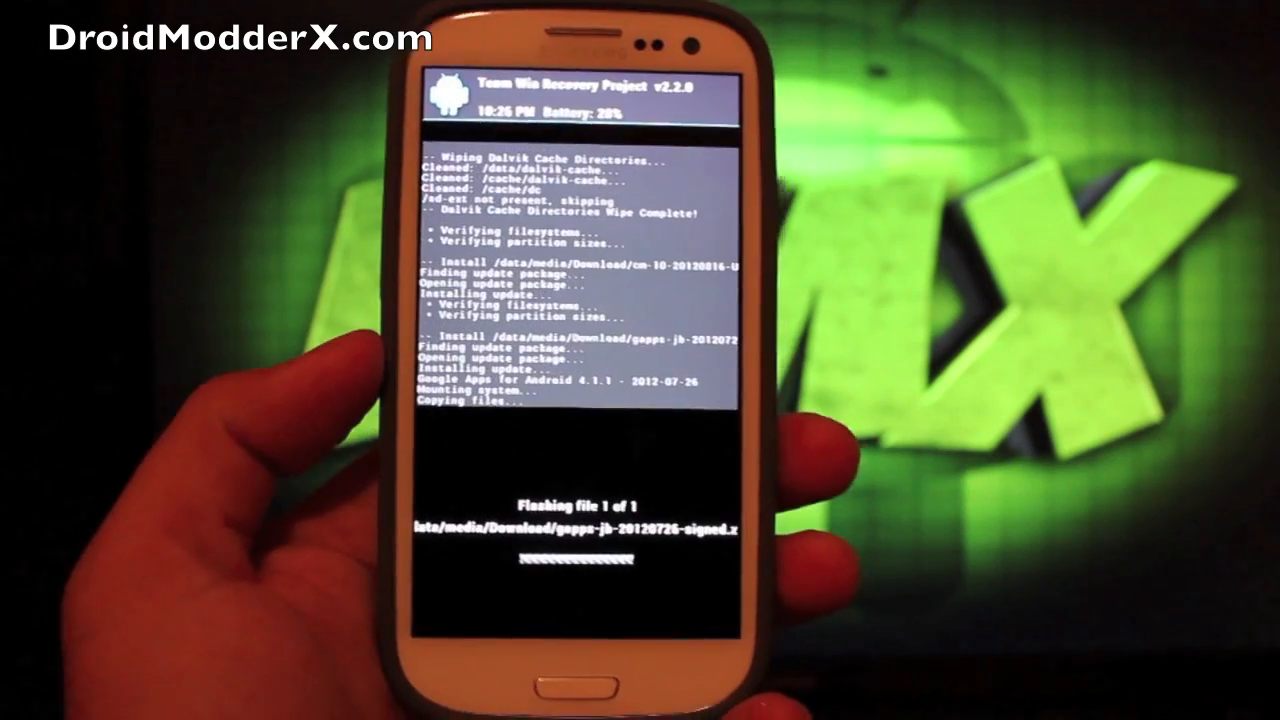